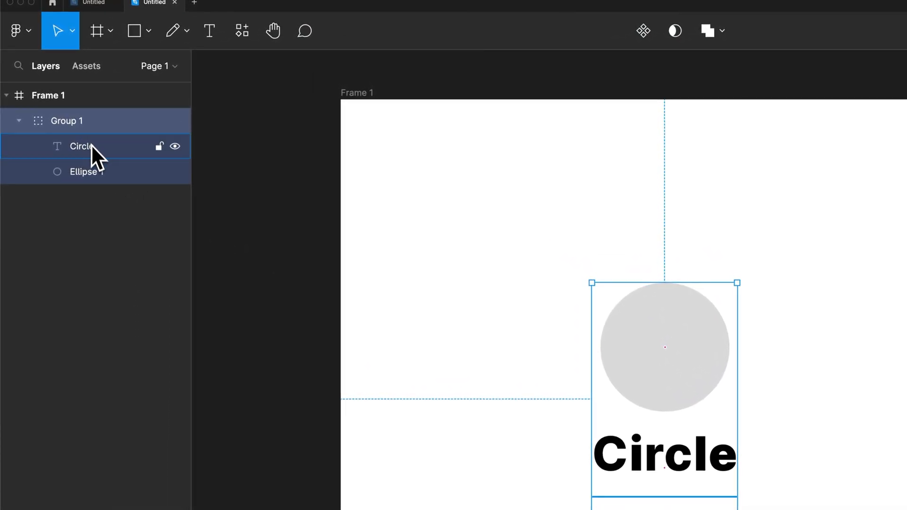
mouse_move(86, 165)
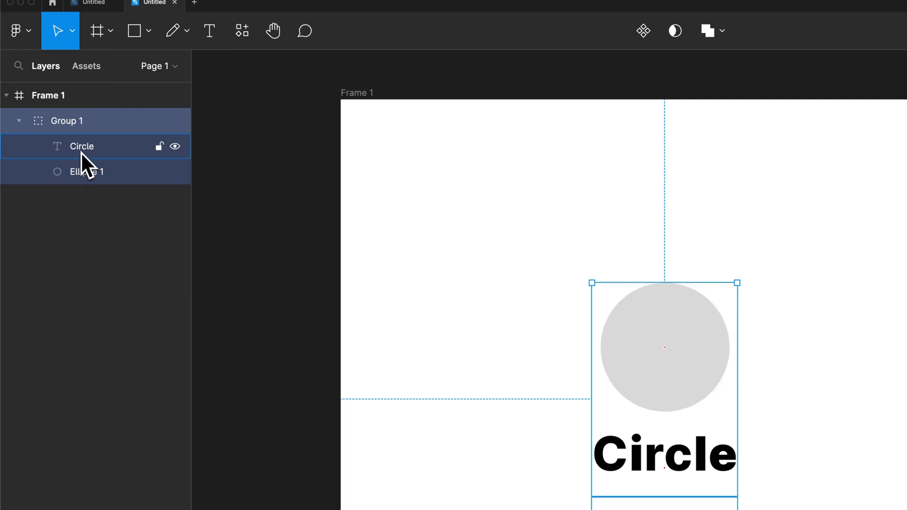
Scale Group 1 up proportionally to about 206 × 330 with the Scale tool, then deselect
click(86, 171)
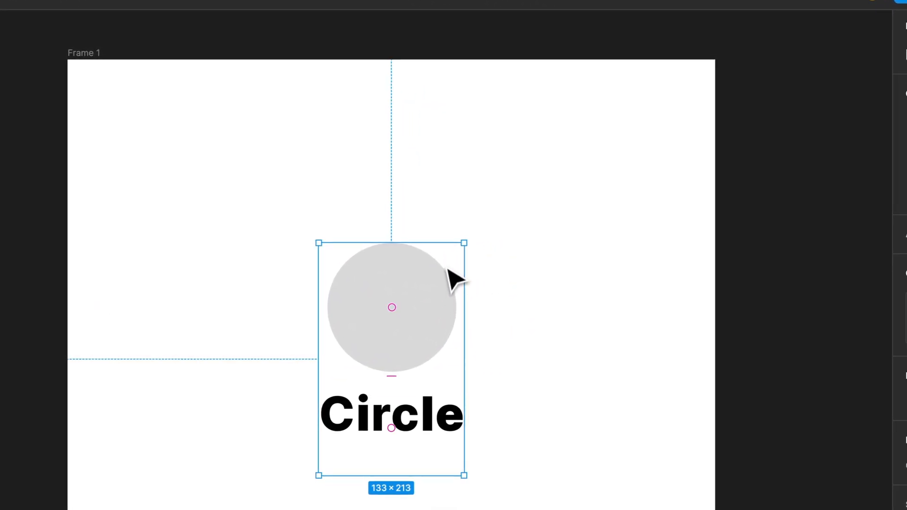
mouse_move(463, 243)
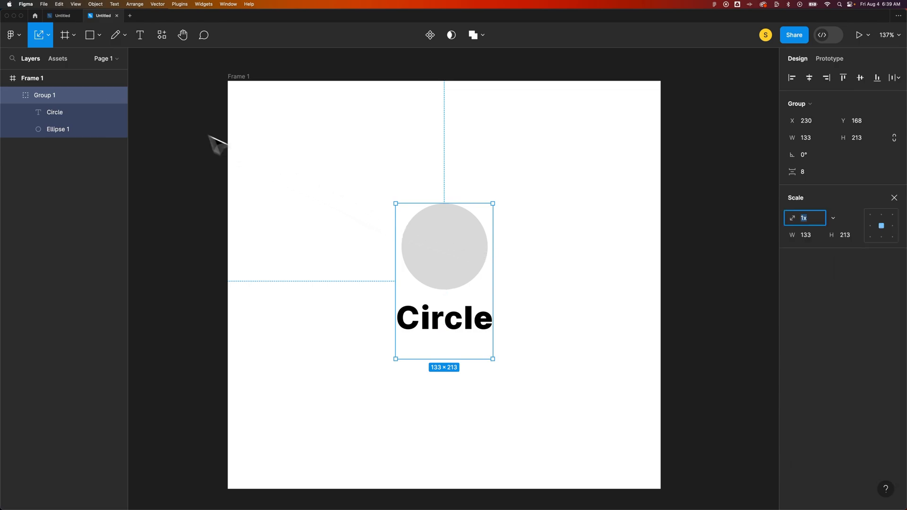
click(48, 35)
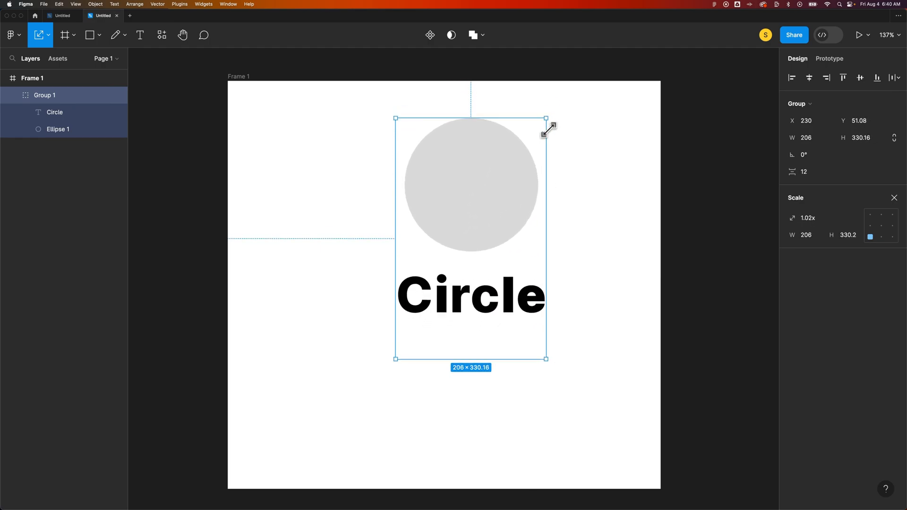
click(575, 172)
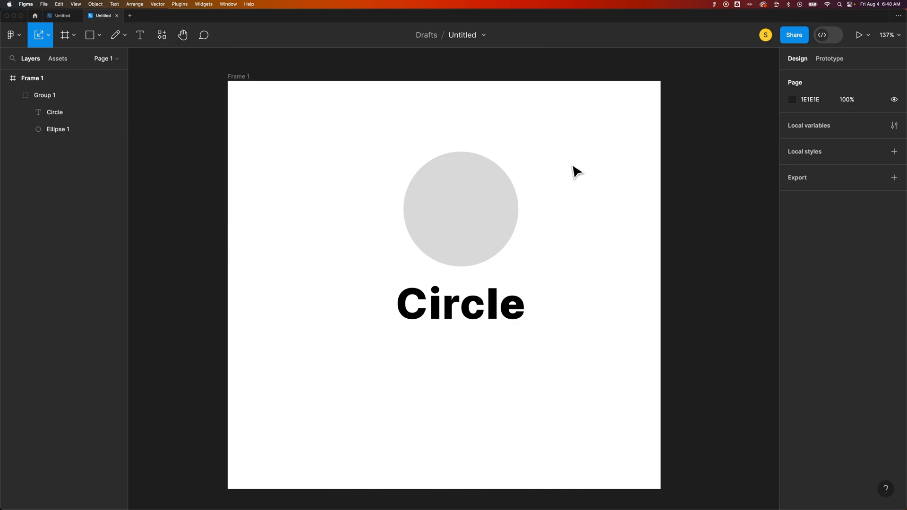